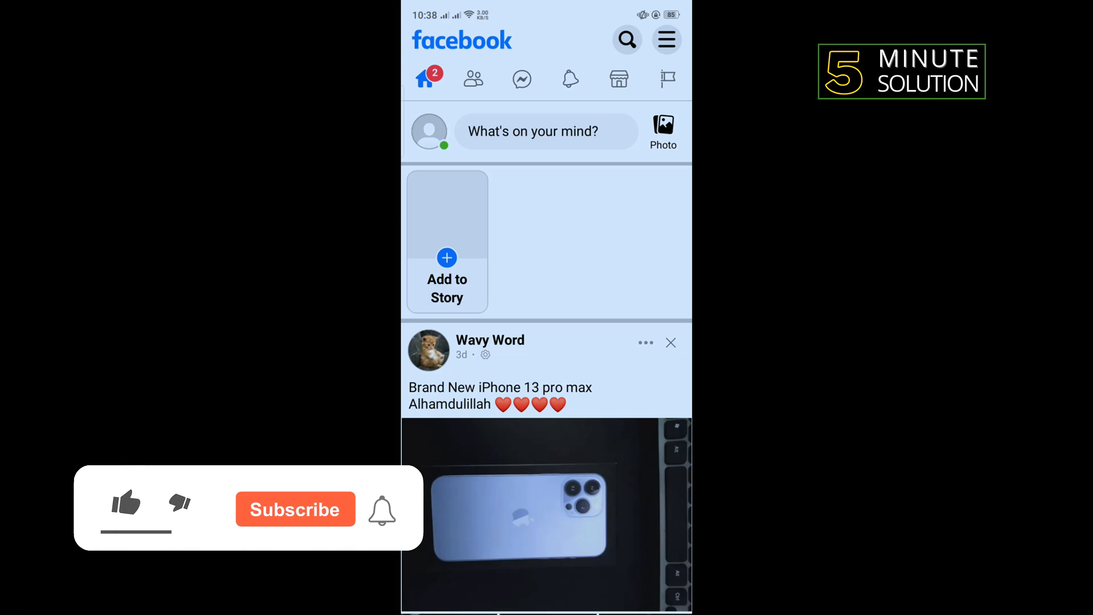
- Leave the Facebook news feed and return to the phone's home screen
{"action": "left_click", "coordinate": [123, 513]}
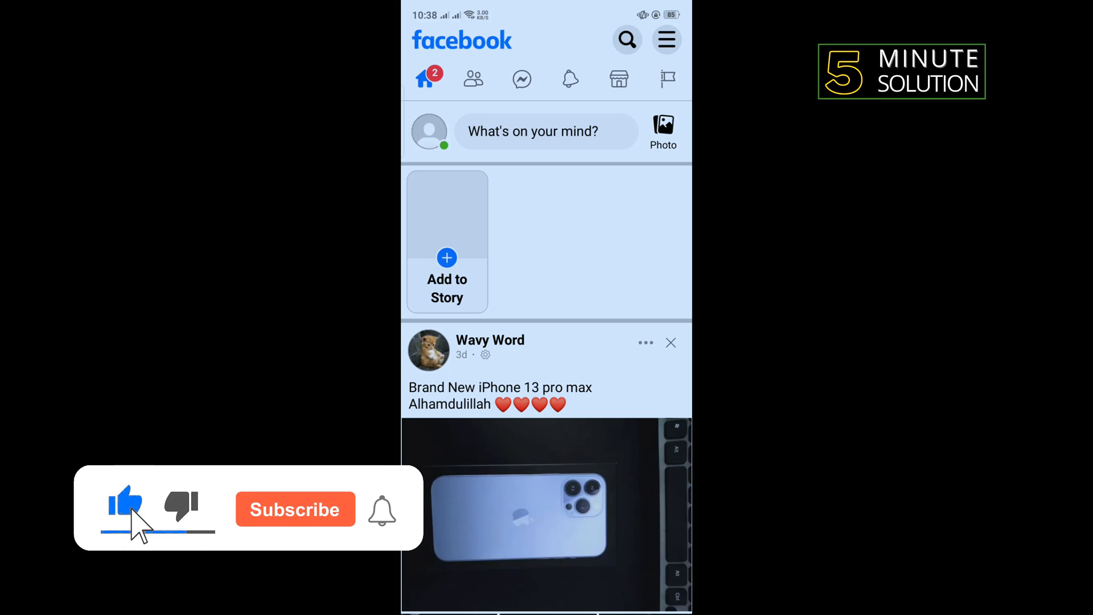
{"action": "left_click", "coordinate": [294, 509]}
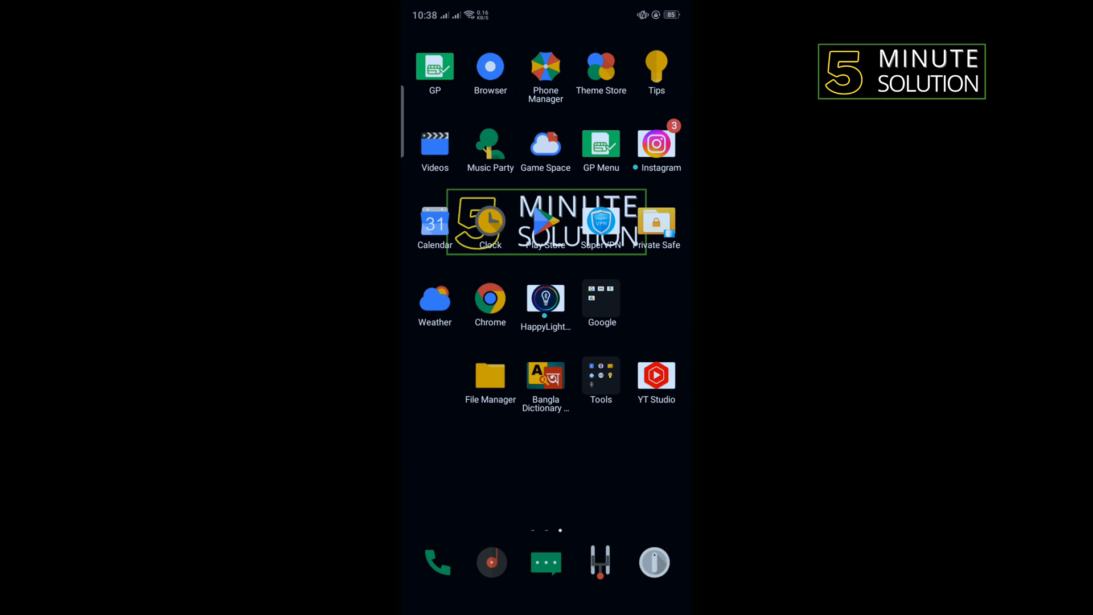
- Search Google Play Store for 'facebook' using the search-history entry
{"action": "left_click", "coordinate": [545, 222]}
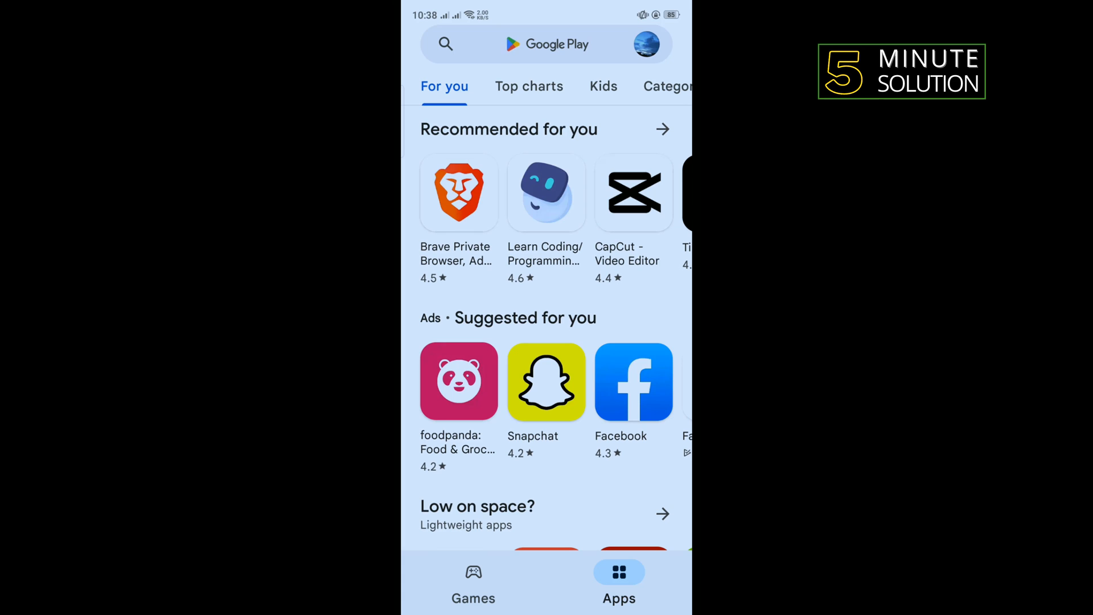
{"action": "left_click", "coordinate": [446, 45]}
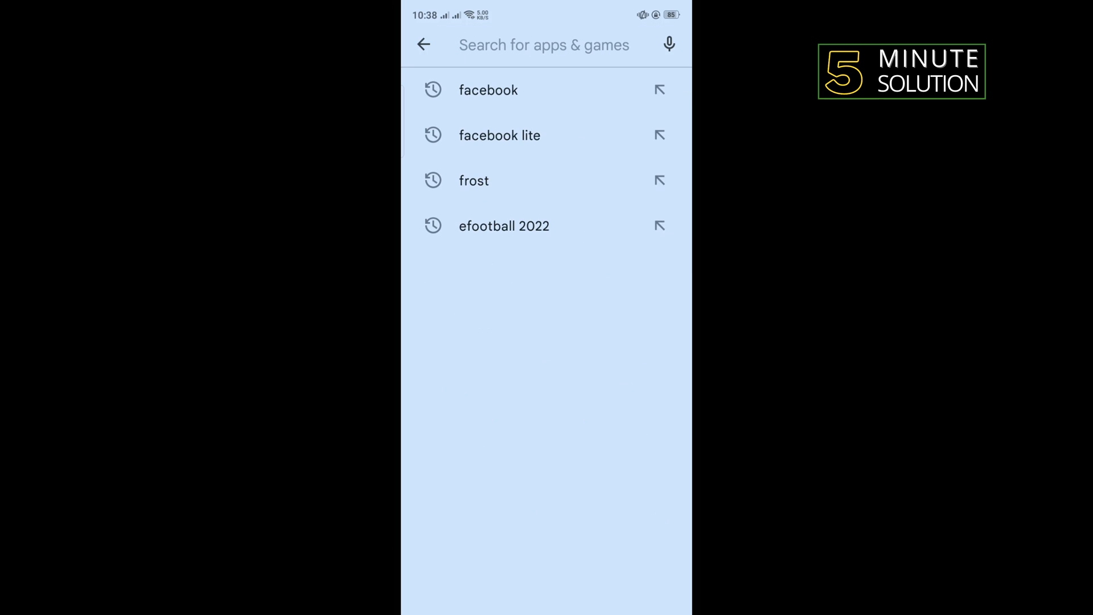
{"action": "left_click", "coordinate": [487, 90]}
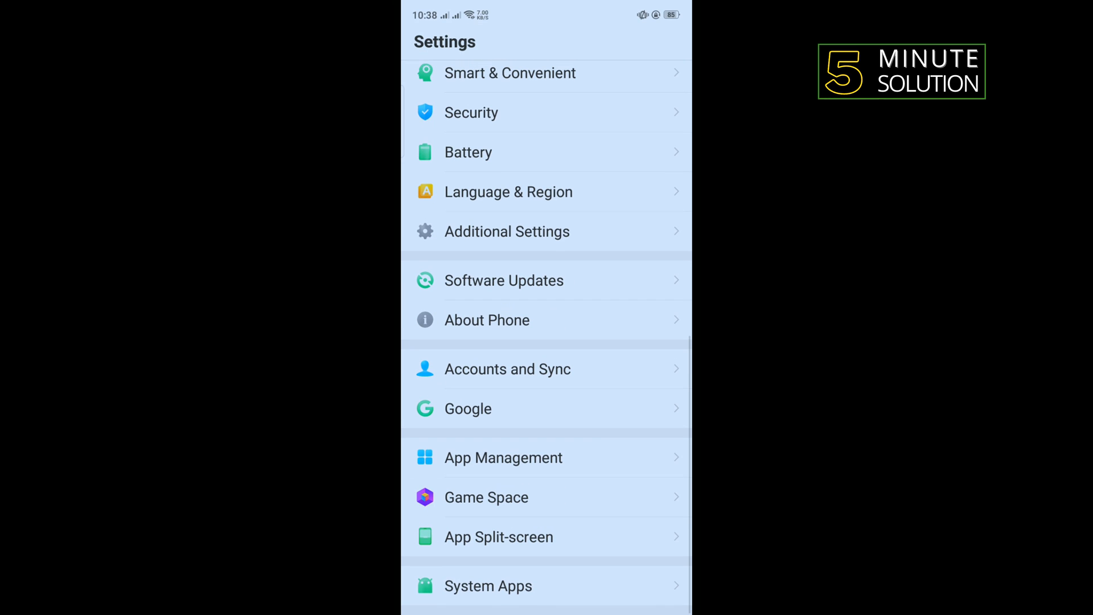
- From App Management, clear Facebook Lite's cache to 0 B and wipe its stored data, confirming the warning
{"action": "left_click", "coordinate": [503, 457]}
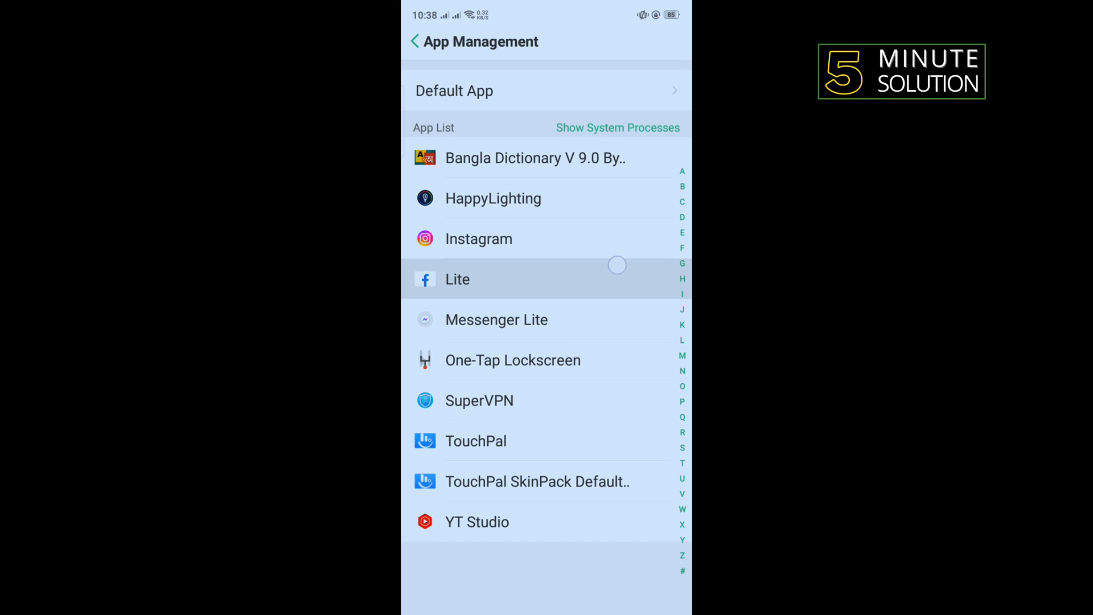
{"action": "left_click", "coordinate": [479, 279]}
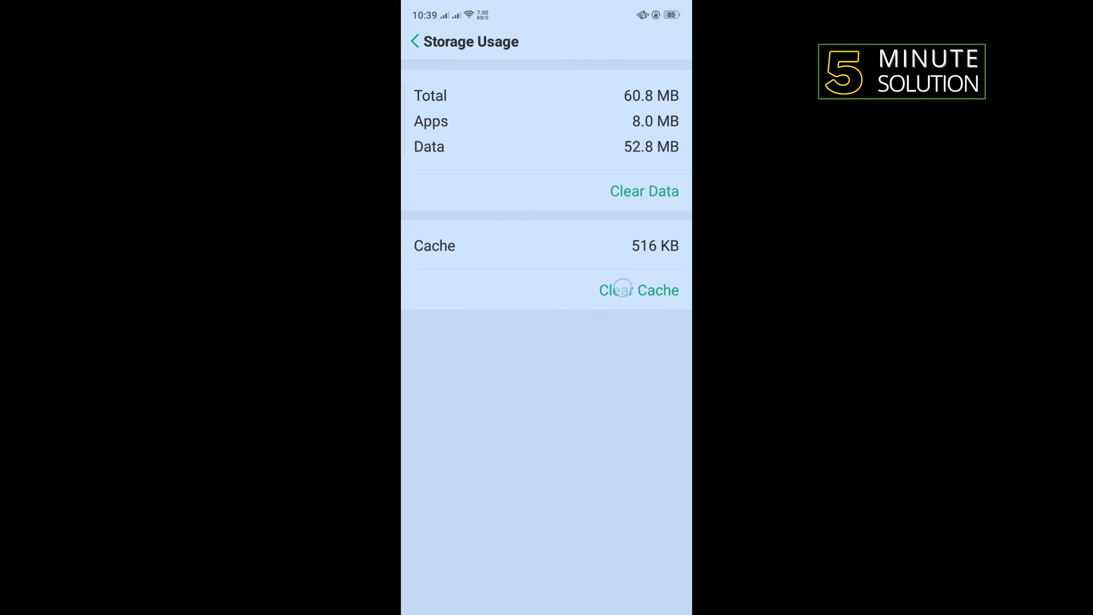
{"action": "left_click", "coordinate": [620, 290]}
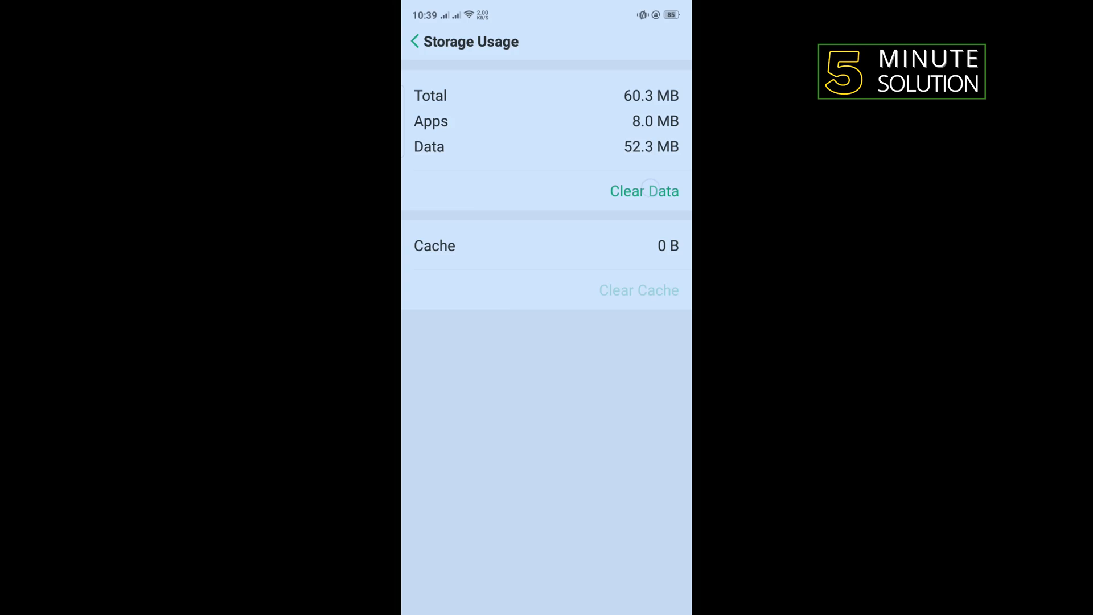
{"action": "left_click", "coordinate": [644, 192]}
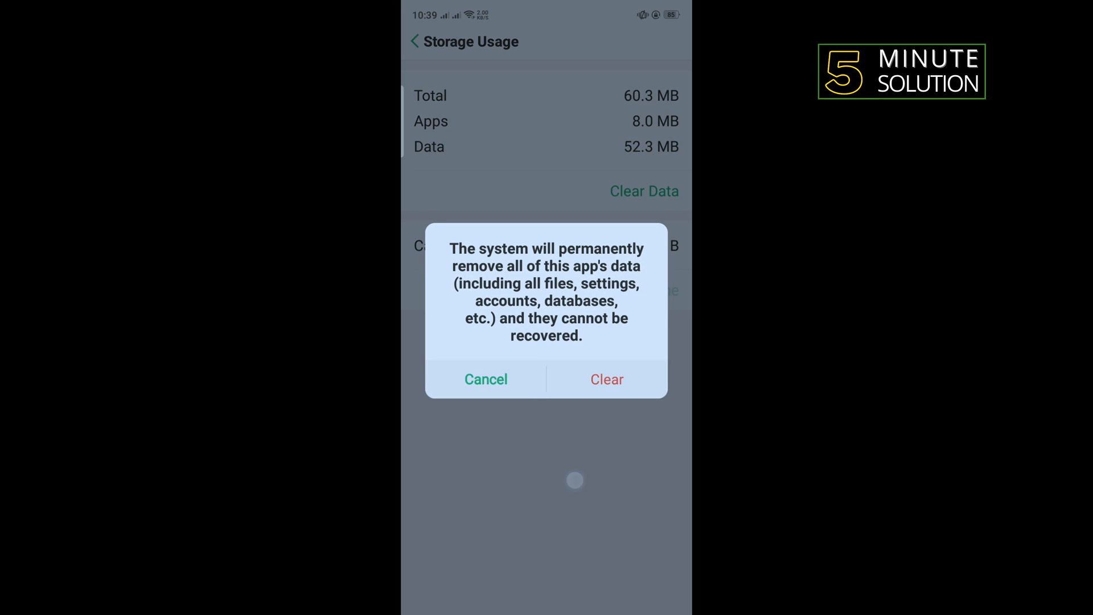
{"action": "left_click", "coordinate": [485, 379]}
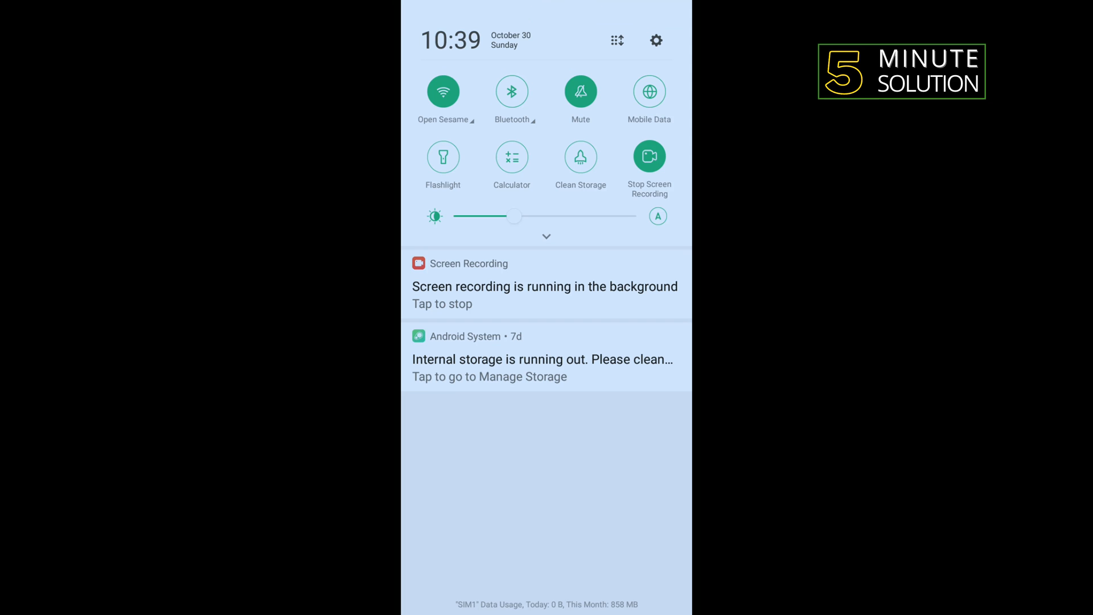
- Switch the Wi-Fi tile off in quick settings to change the network connection
{"action": "left_click", "coordinate": [443, 91]}
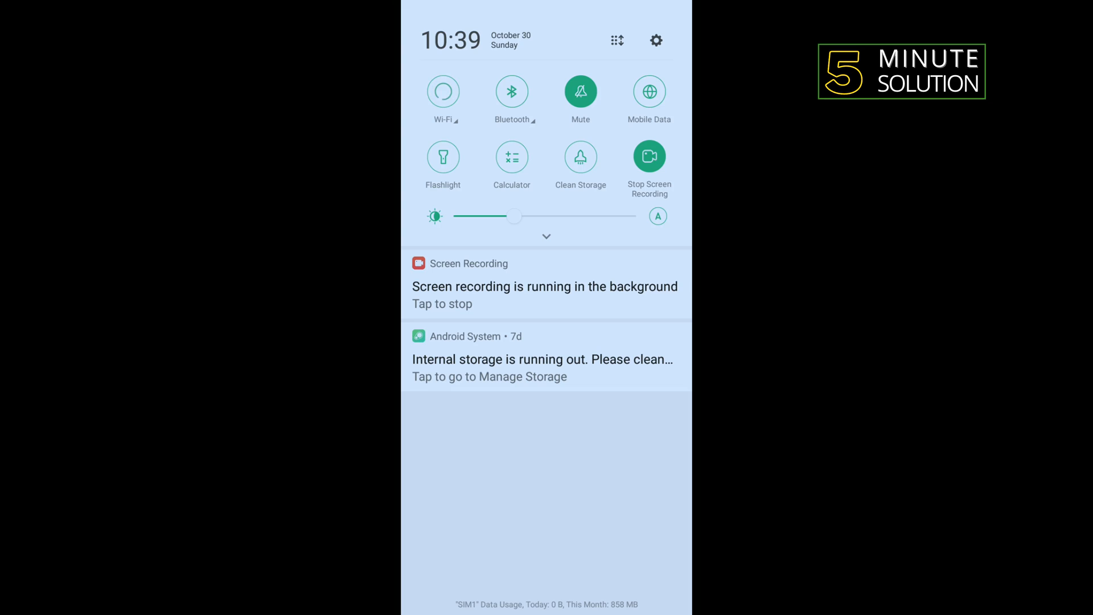
{"action": "left_click", "coordinate": [443, 91]}
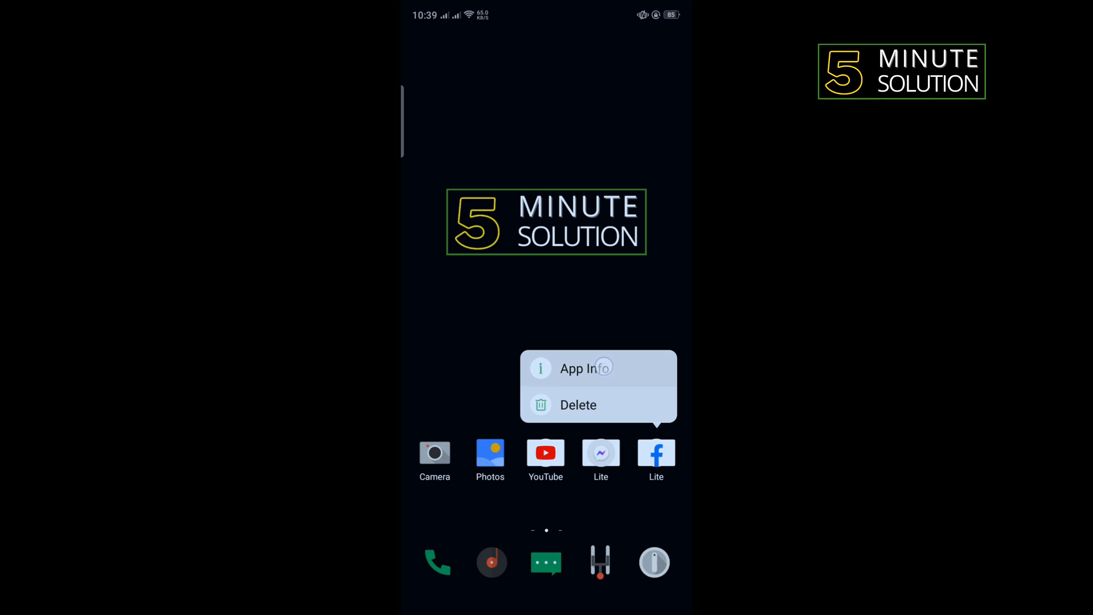
- Review Facebook Lite's App Info page, checking its storage usage and version
{"action": "left_click", "coordinate": [586, 369]}
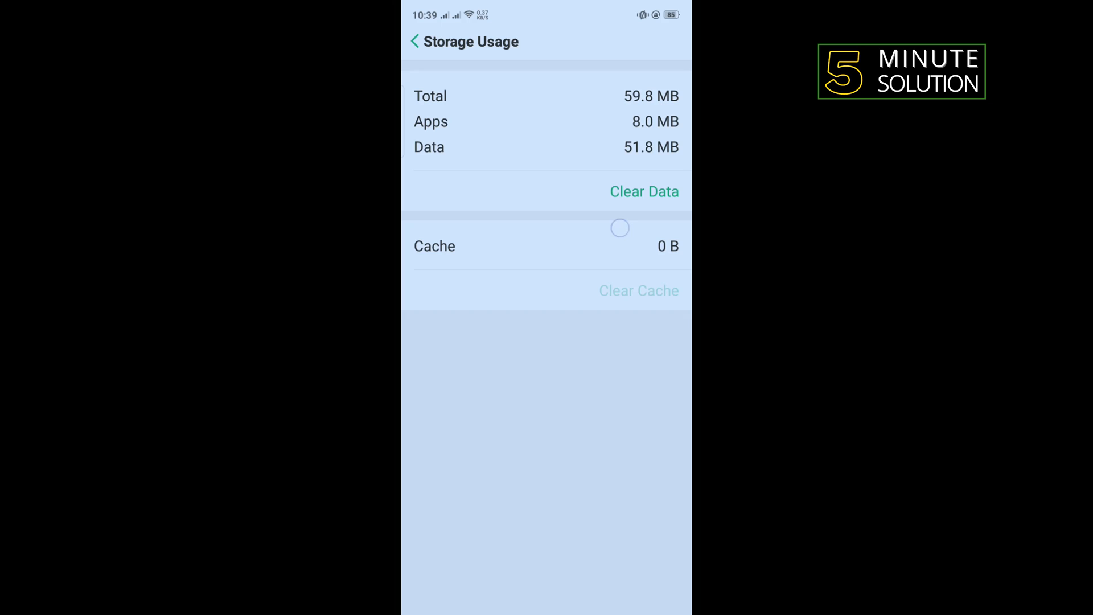
{"action": "left_click", "coordinate": [414, 41]}
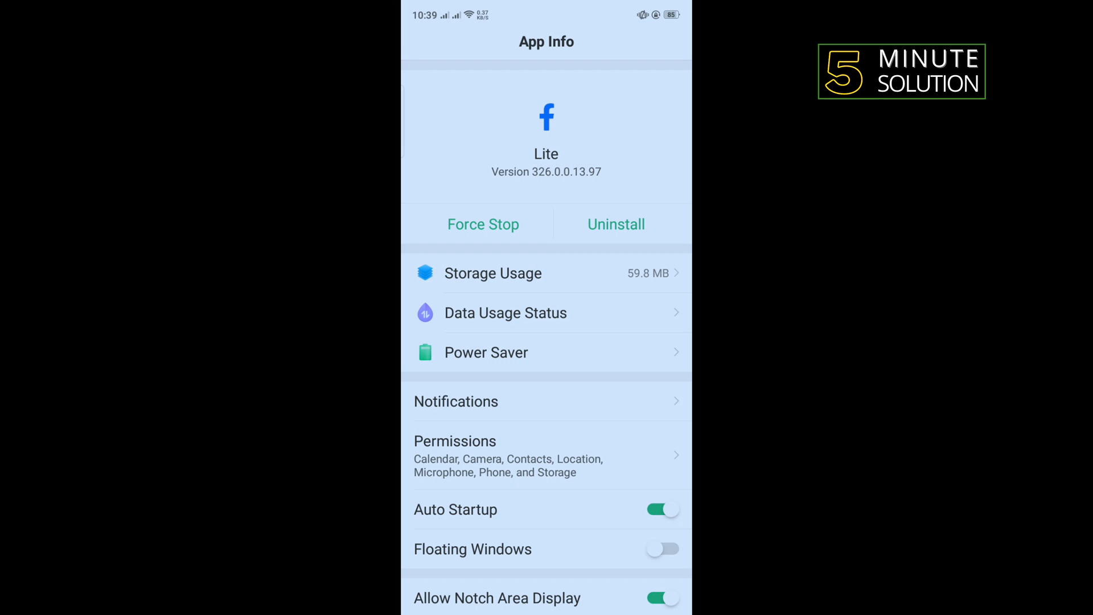
{"action": "scroll", "scroll_direction": "down", "scroll_amount": 3}
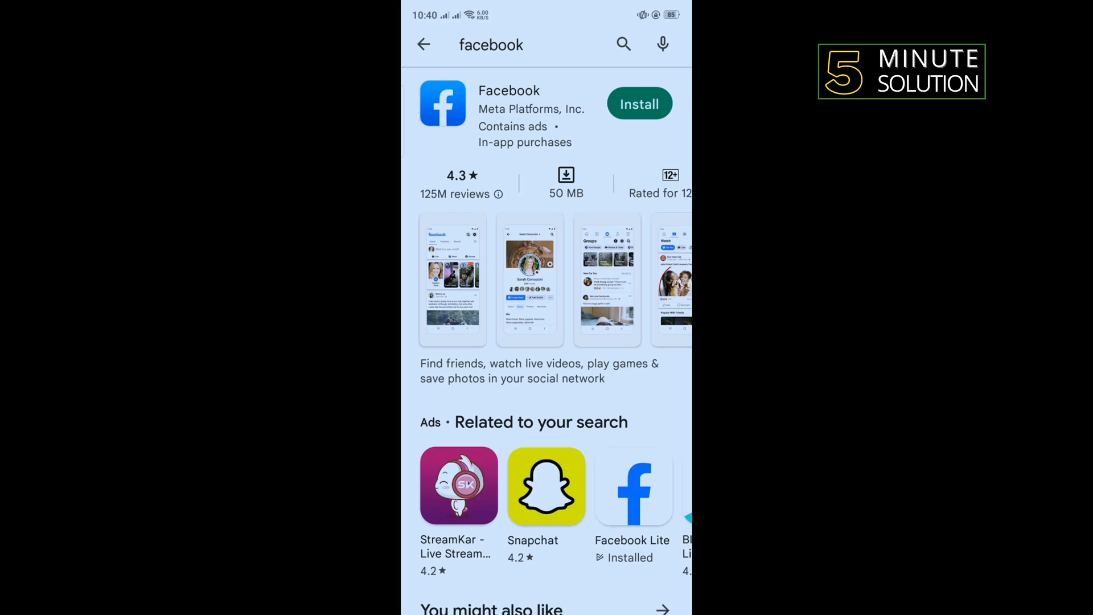
- Scroll the facebook search results showing Facebook to install and Facebook Lite installed
{"action": "scroll", "scroll_direction": "down", "scroll_amount": 3}
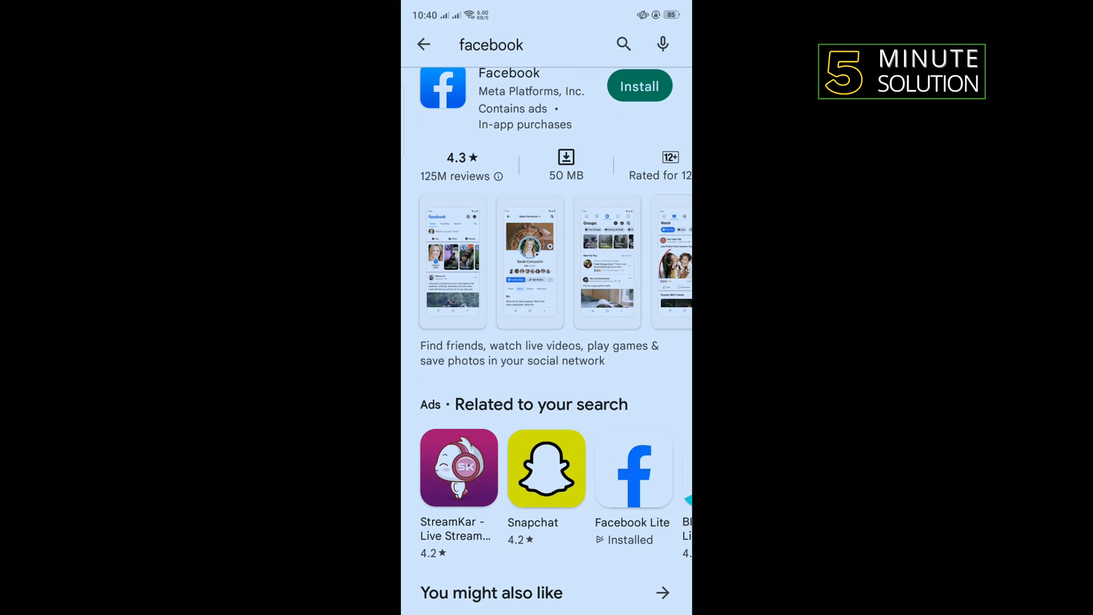